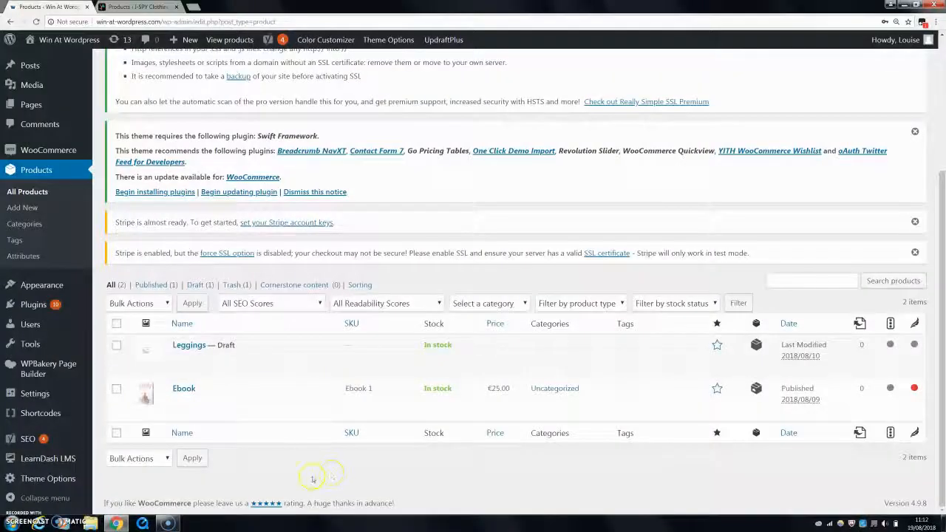
pyautogui.moveTo(226, 450)
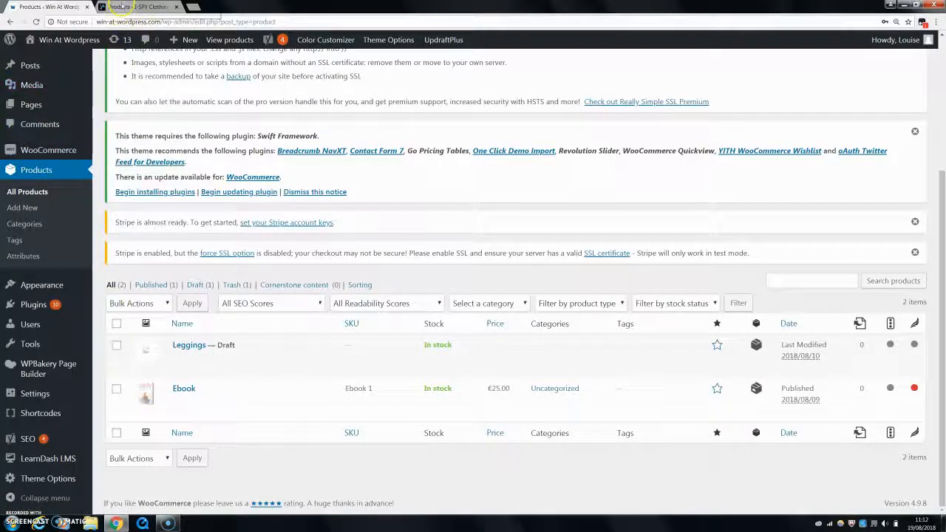
# Open the Ebook's edit page and scroll down to its Product data box
pyautogui.click(137, 6)
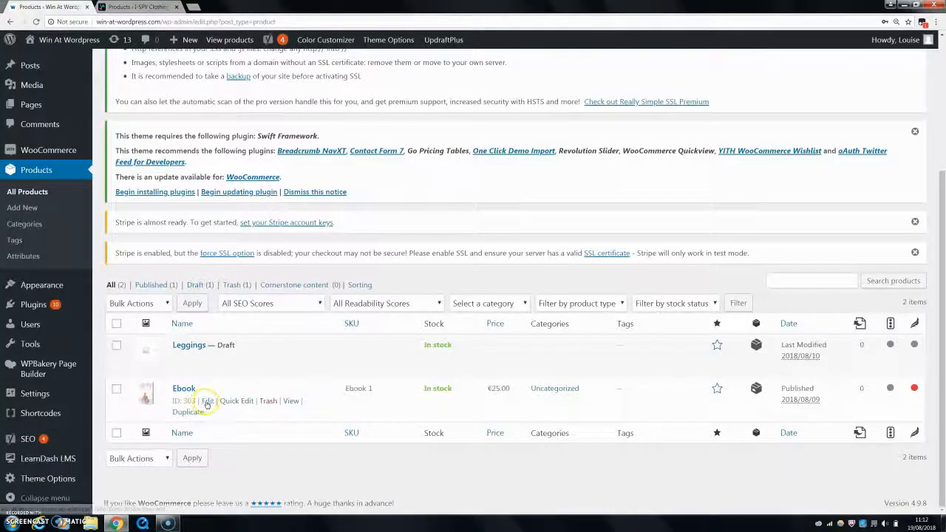
pyautogui.click(208, 400)
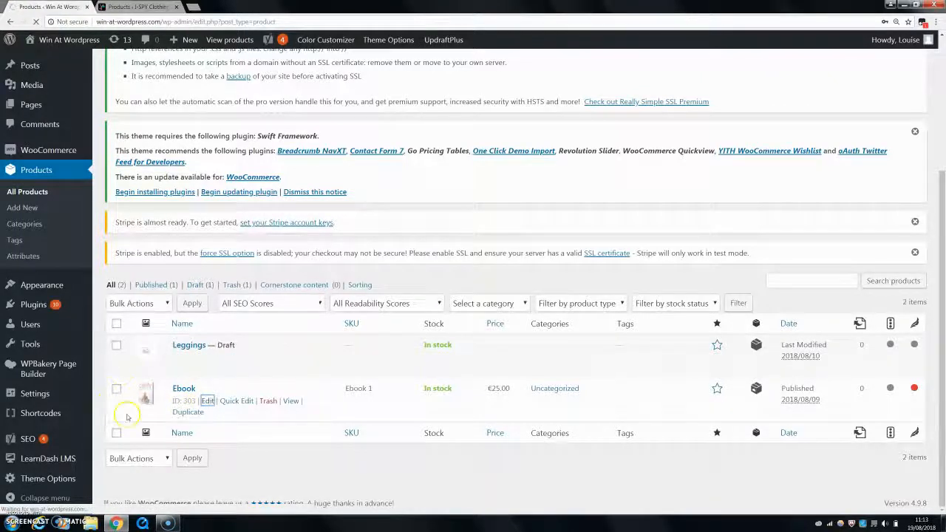
pyautogui.click(182, 432)
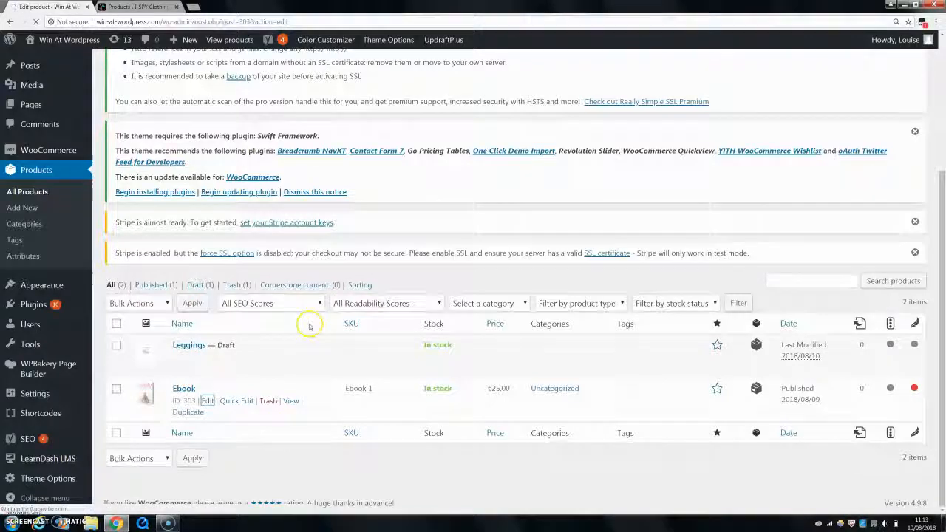
pyautogui.click(208, 401)
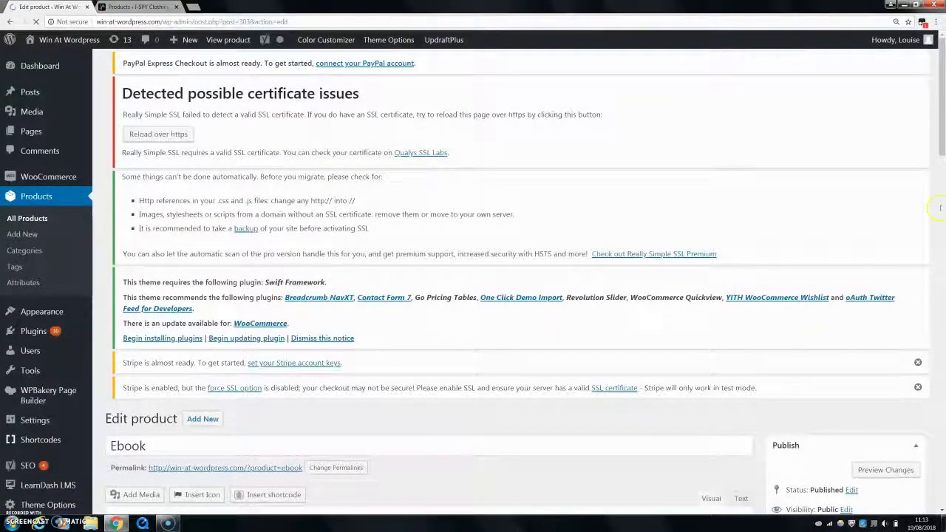
pyautogui.scroll(-3)
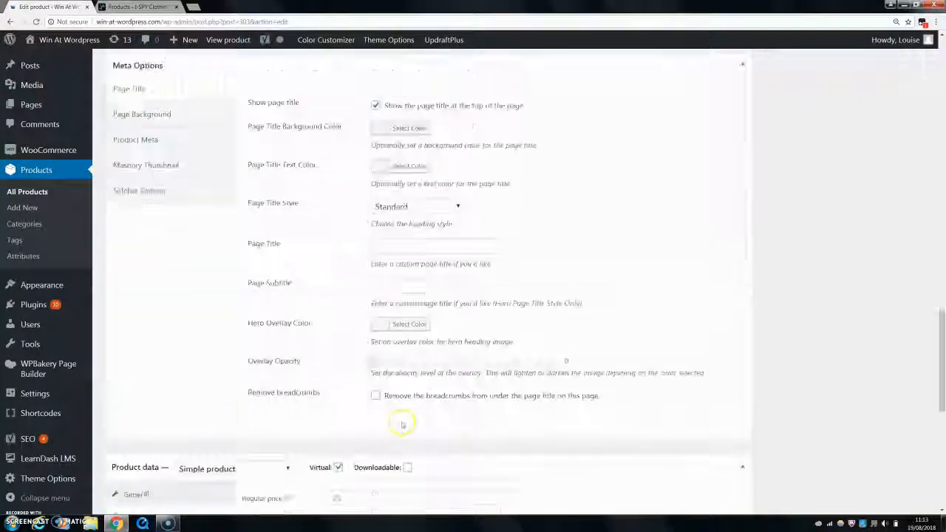
pyautogui.scroll(-3)
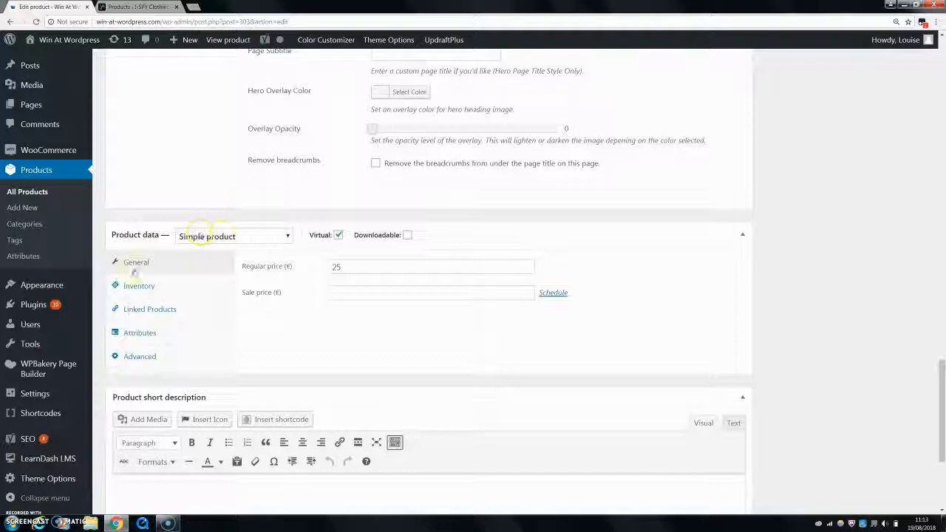
# Show the Ebook's Inventory settings in Product data
pyautogui.click(139, 286)
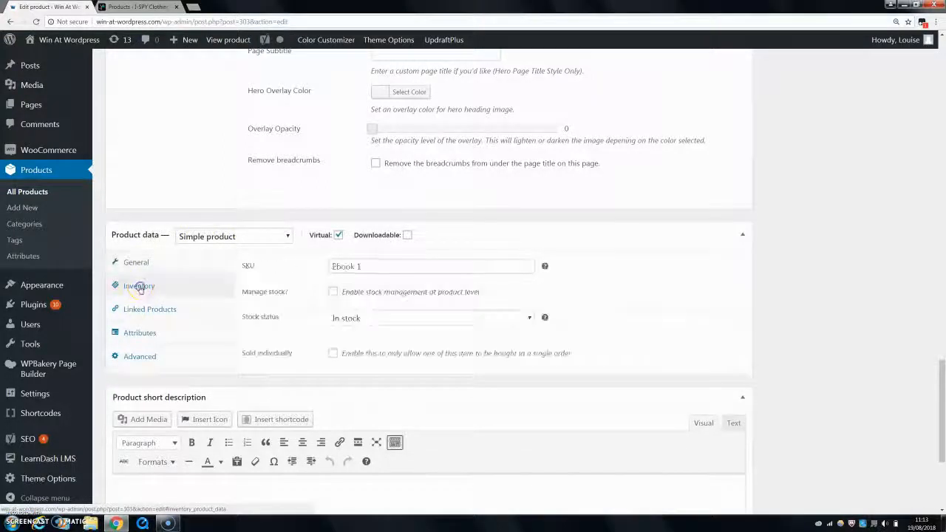
pyautogui.click(139, 286)
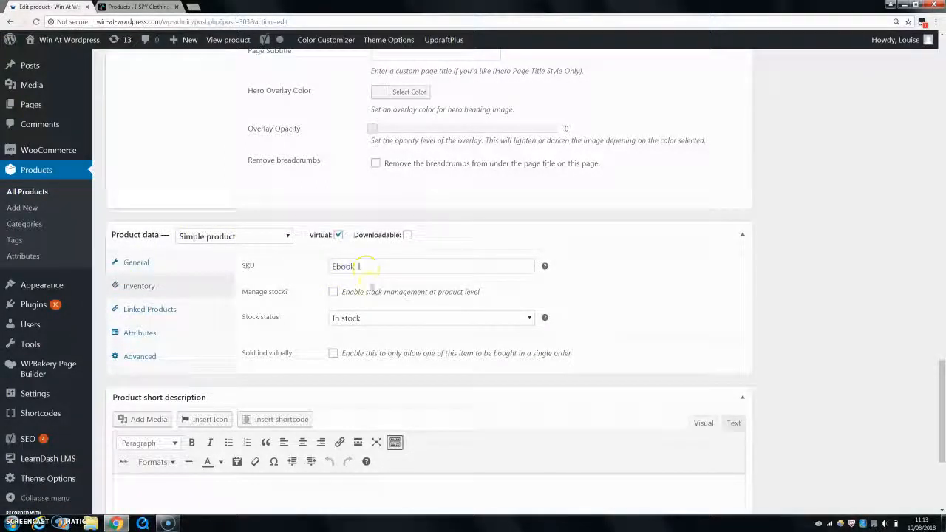
pyautogui.click(430, 318)
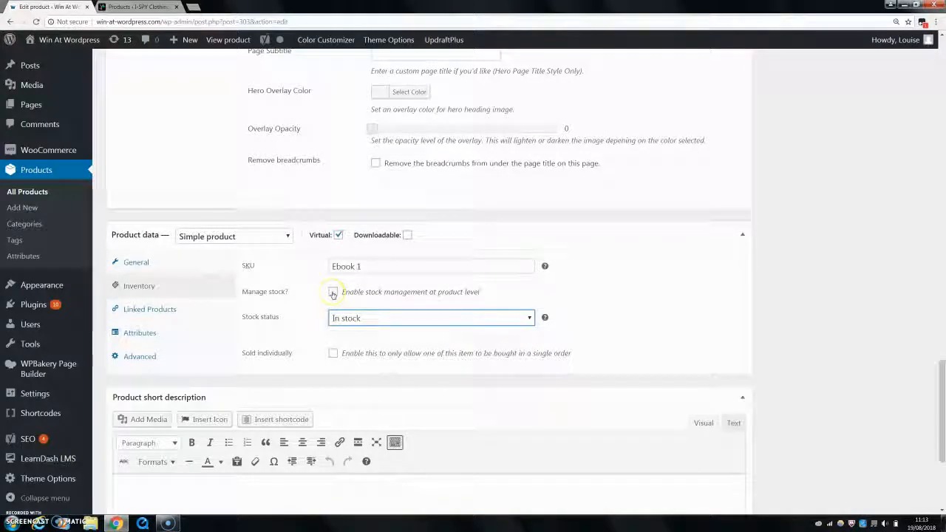
# Enable 'Manage stock?' for the Ebook and select its Stock quantity field
pyautogui.click(334, 291)
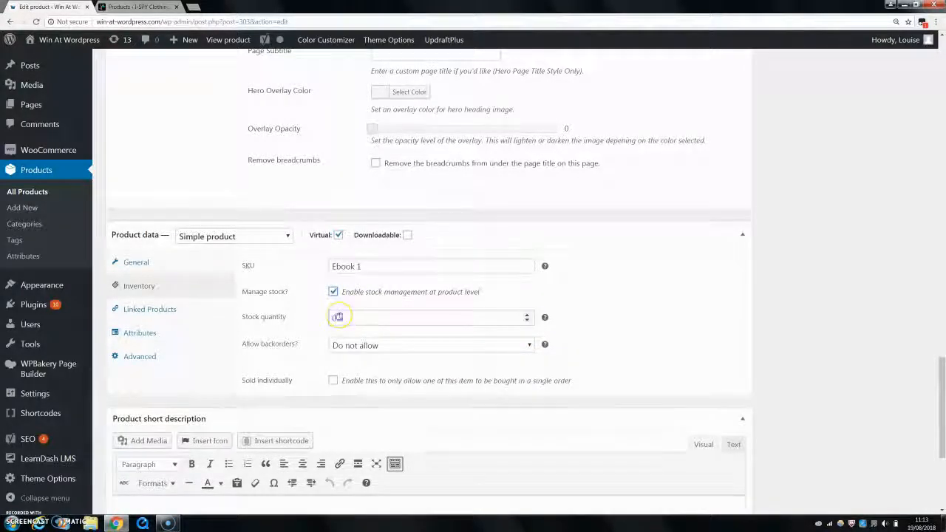
pyautogui.write('0')
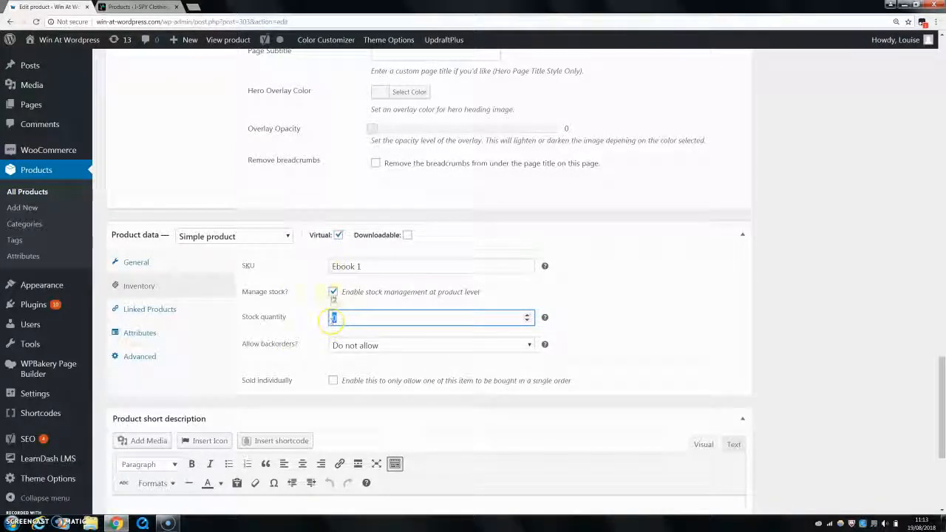
pyautogui.click(333, 291)
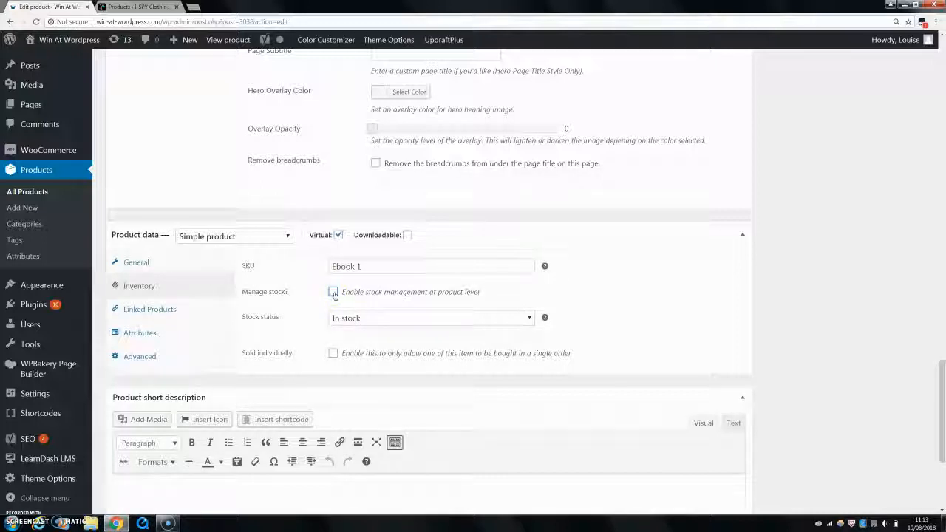
pyautogui.click(333, 291)
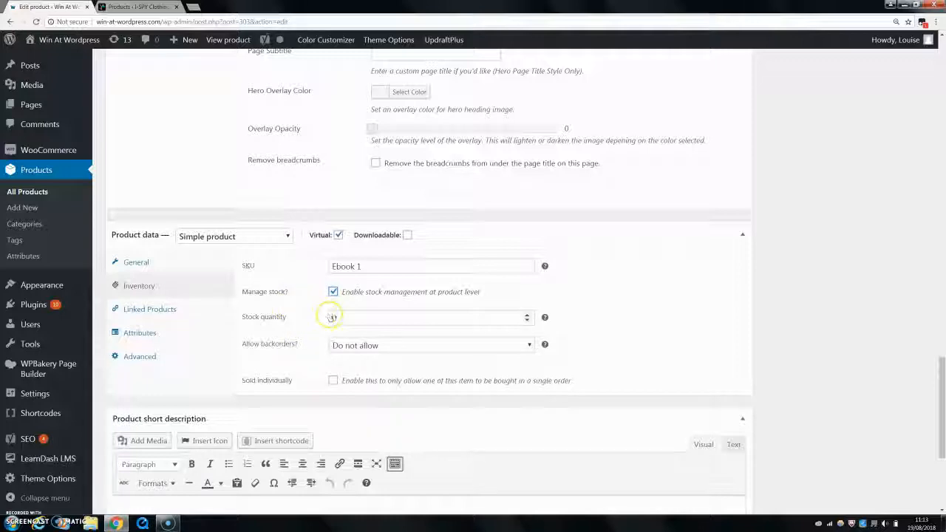
pyautogui.click(429, 317)
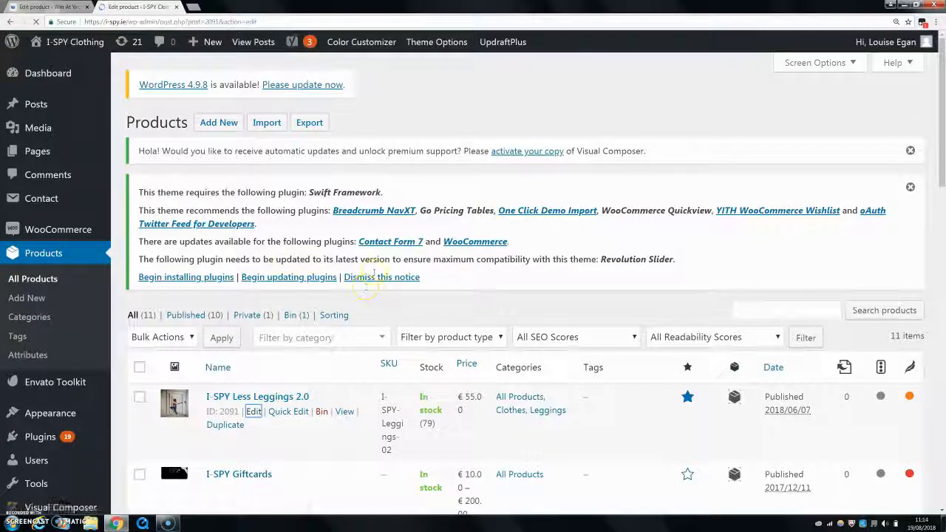
# Open I-SPY Less Leggings 2.0 for editing and scroll to its inventory showing 79 units
pyautogui.click(252, 411)
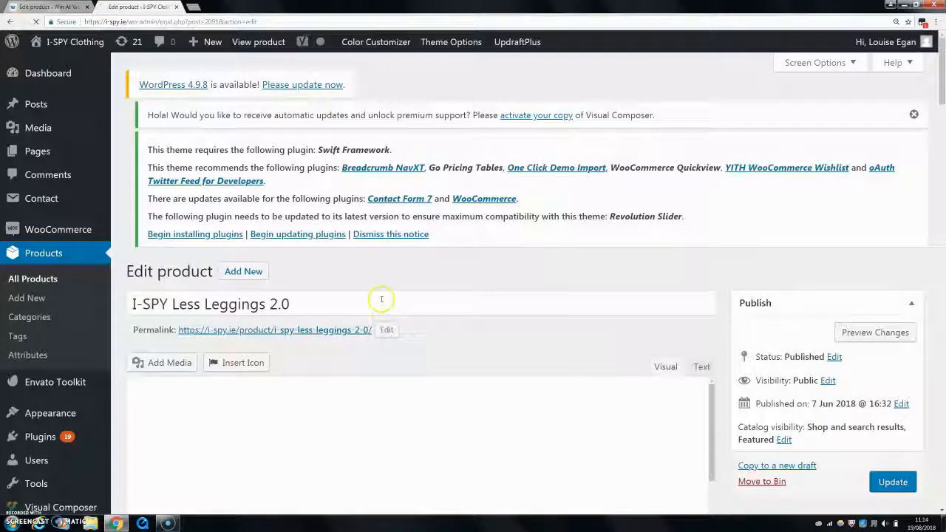
pyautogui.scroll(-3)
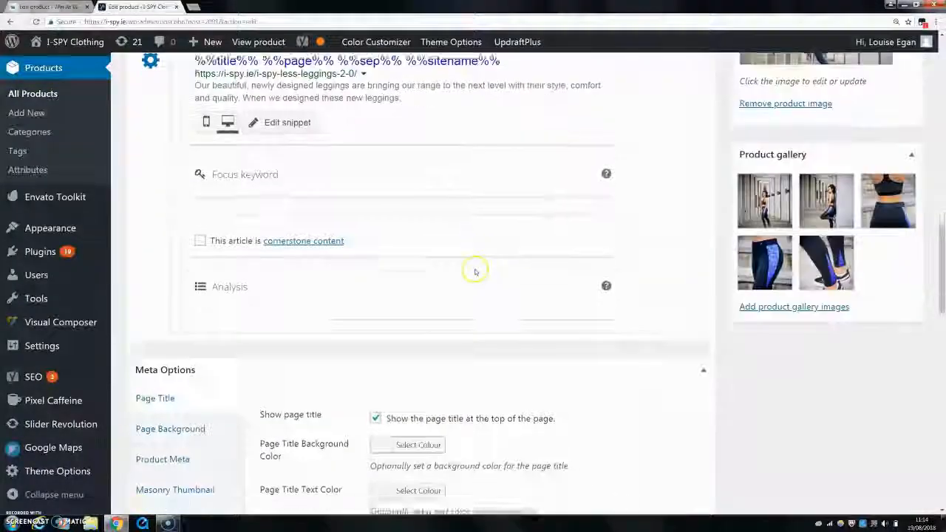
pyautogui.scroll(-3)
pyautogui.write('79')
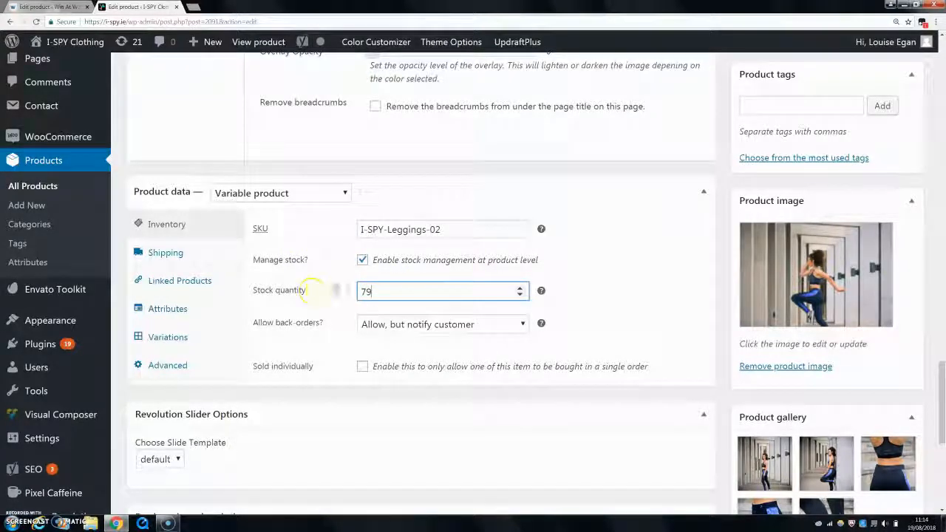
pyautogui.moveTo(395, 320)
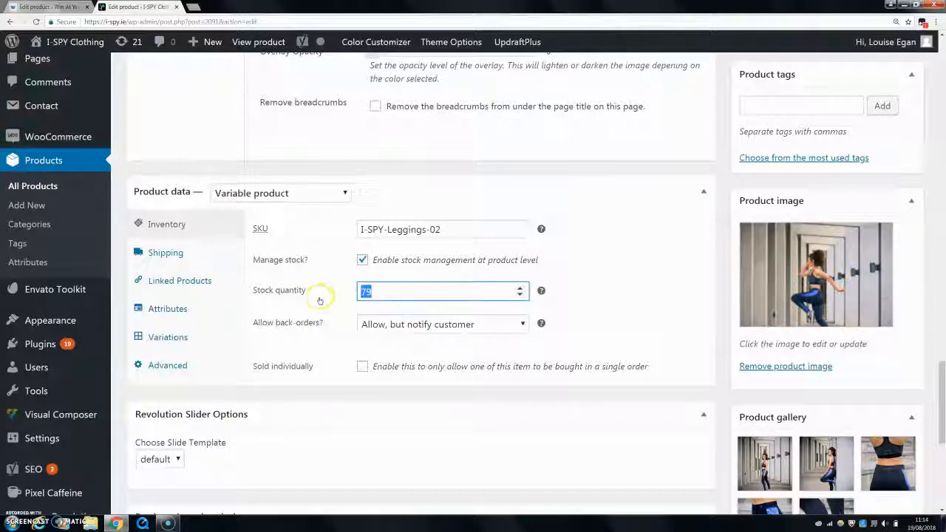
# Select the leggings' 79-unit stock field, then list size variations 8, 10, 12, 14, 16
pyautogui.click(440, 289)
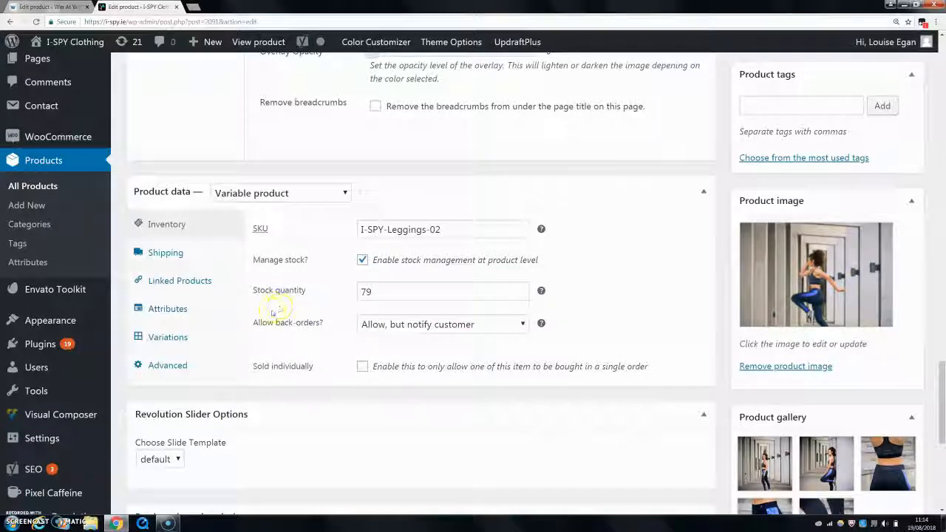
pyautogui.click(167, 337)
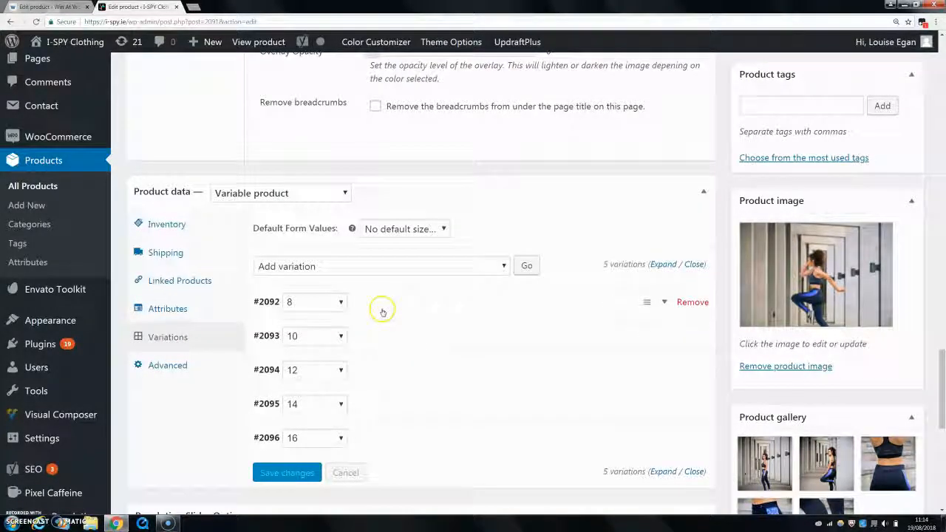
# Expand the #2092 size 8 variation and select its stock quantity of 9
pyautogui.click(383, 302)
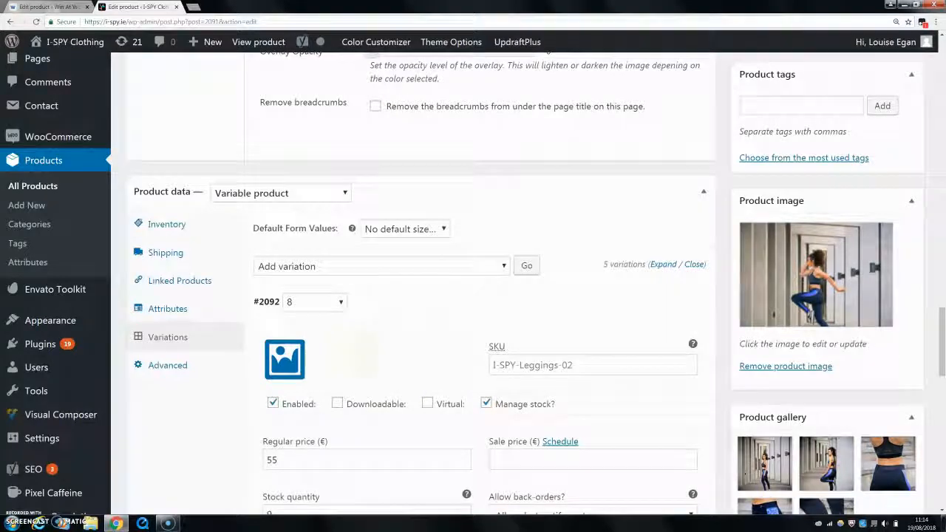
pyautogui.moveTo(368, 350)
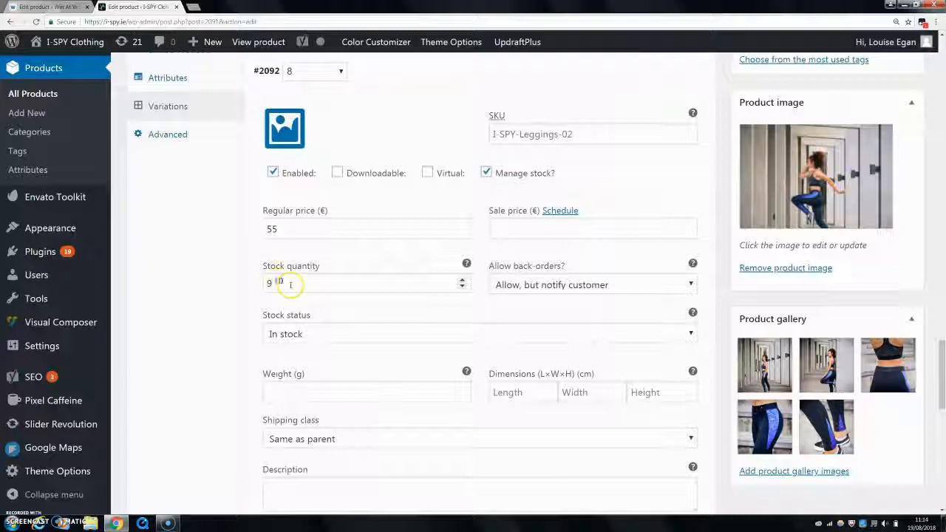
pyautogui.click(362, 283)
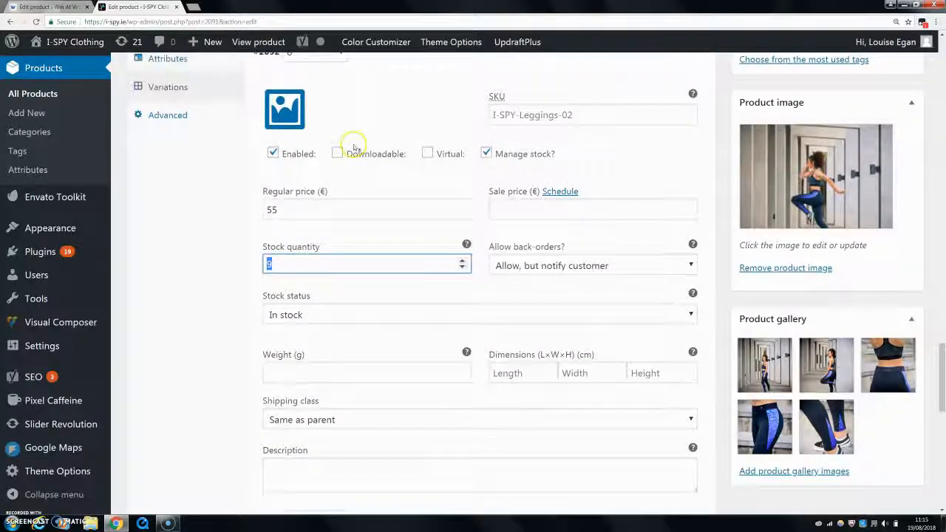
pyautogui.scroll(-3)
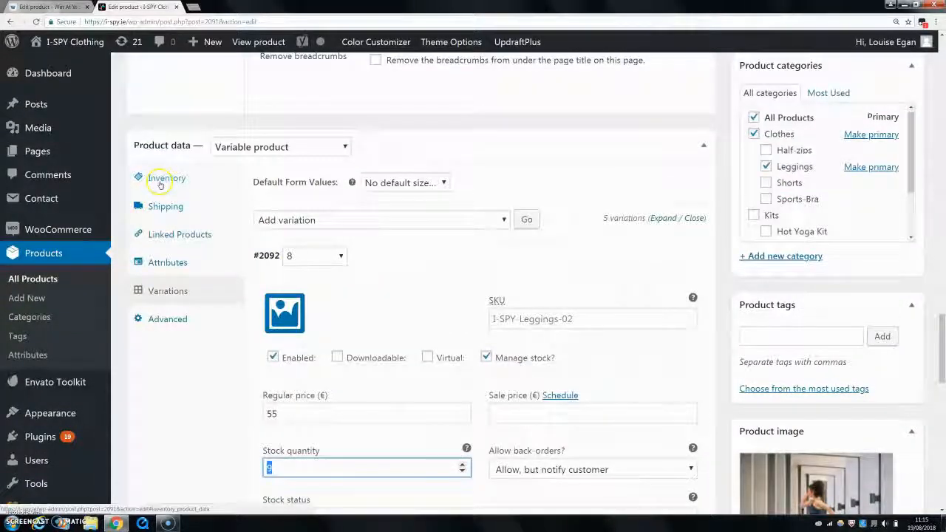
pyautogui.scroll(-3)
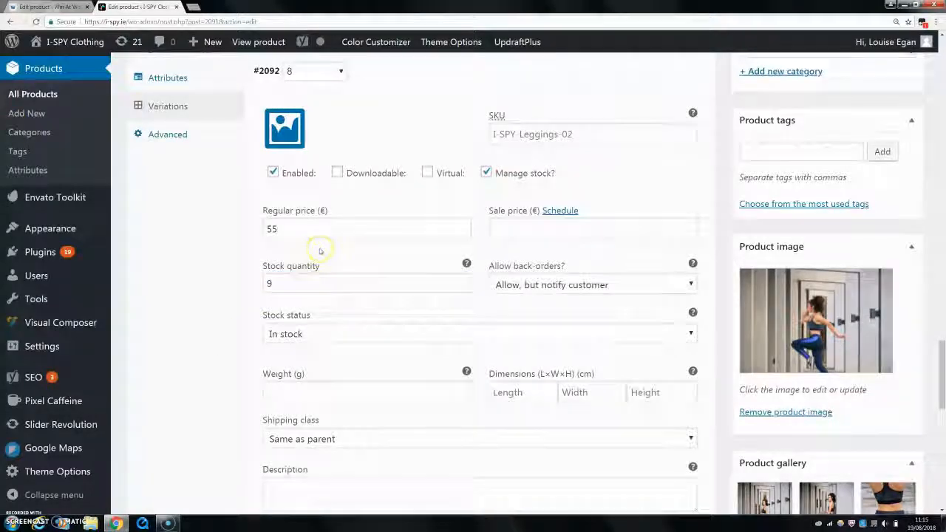
pyautogui.scroll(-3)
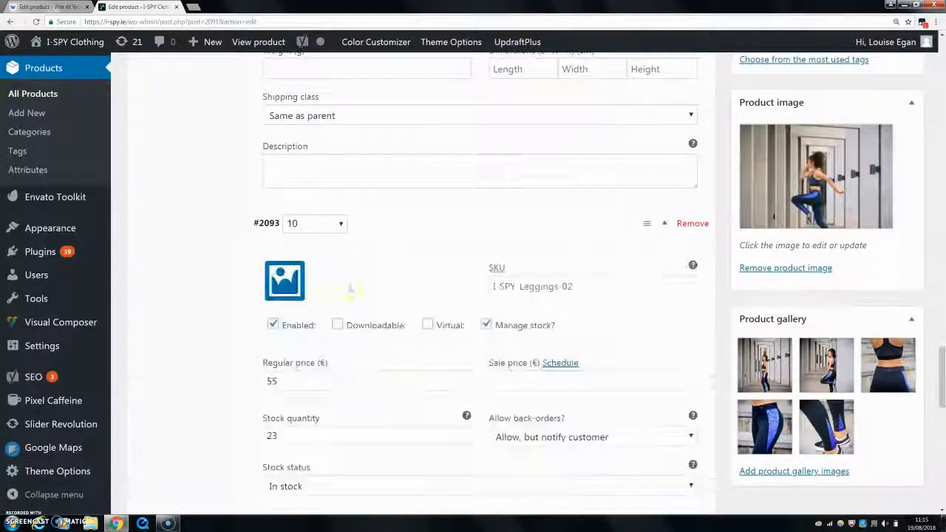
pyautogui.scroll(-3)
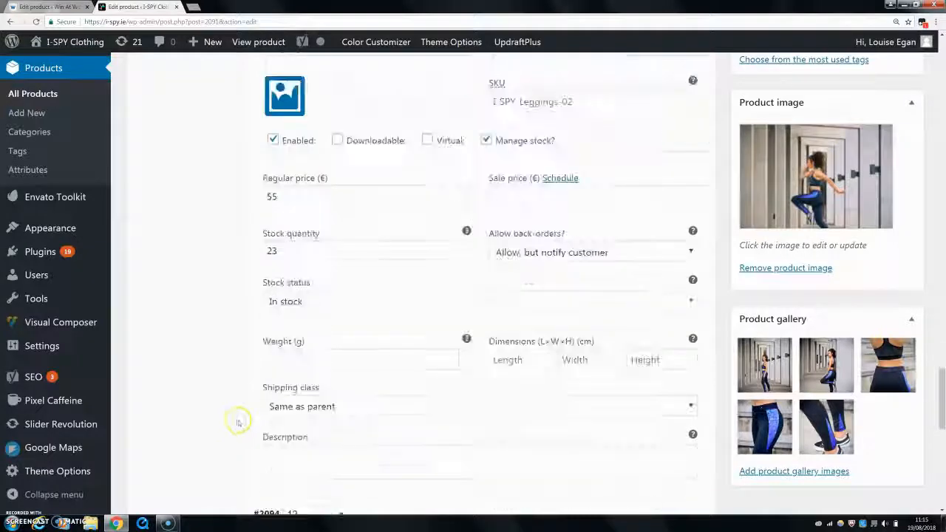
pyautogui.scroll(-3)
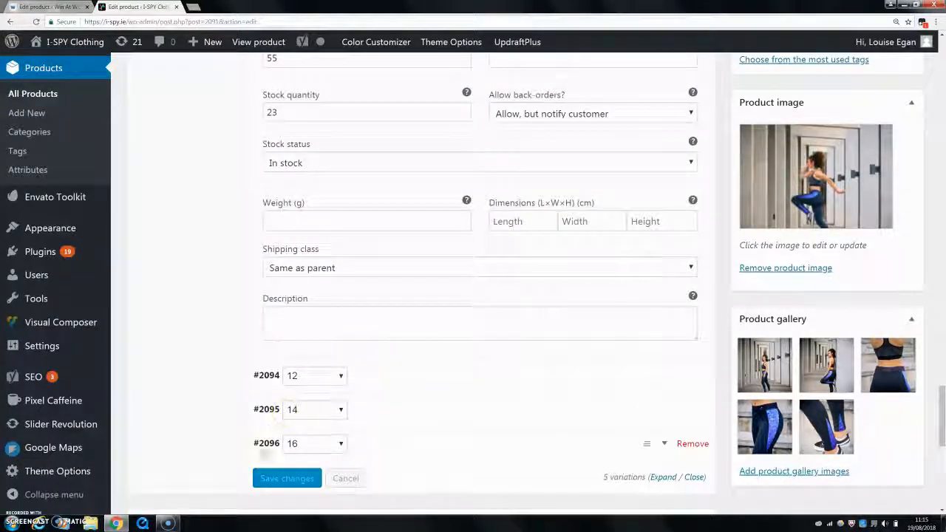